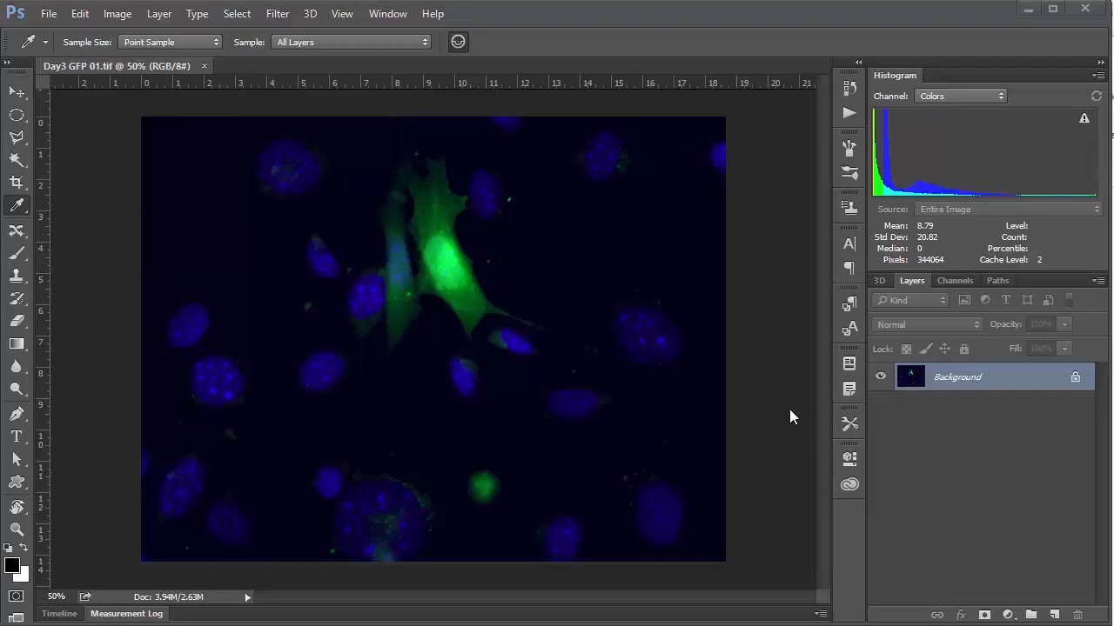
mouse_move(737, 372)
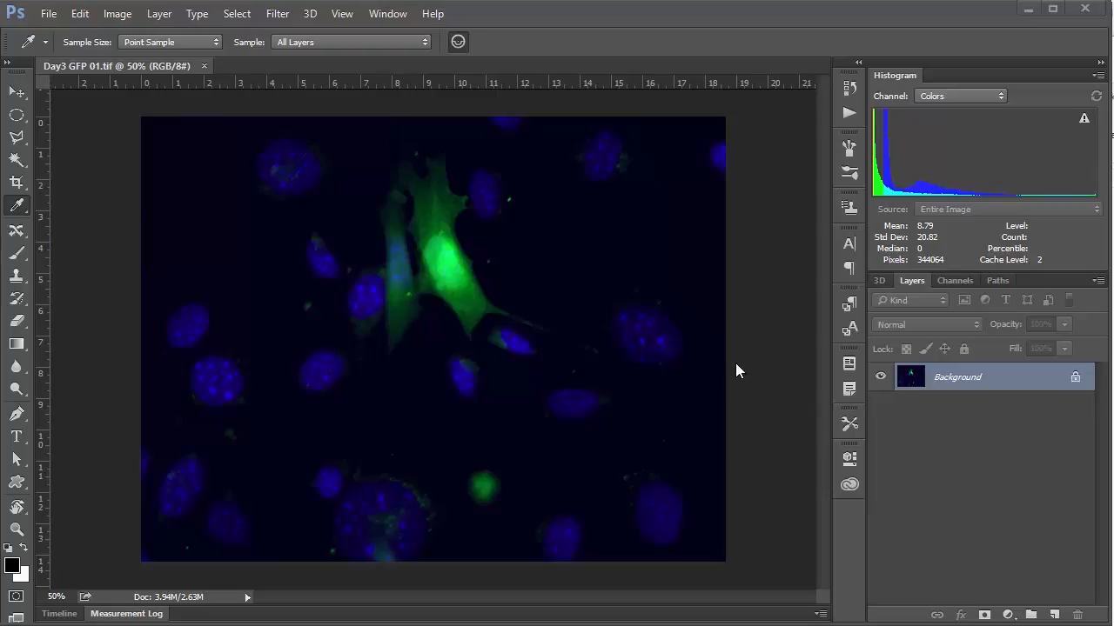
mouse_move(138, 146)
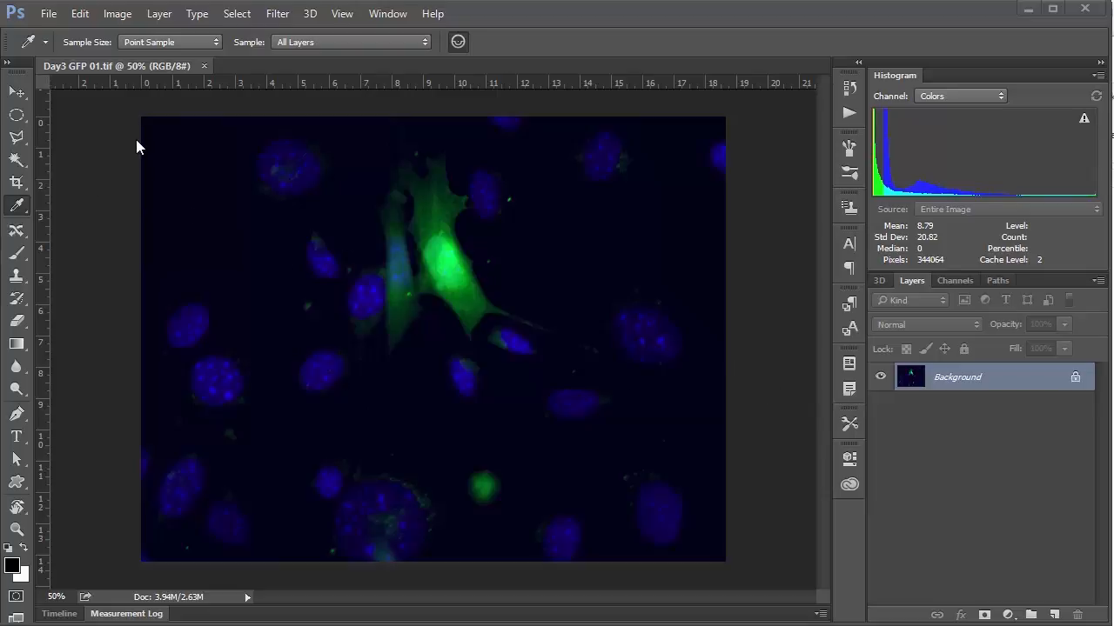
mouse_move(203, 288)
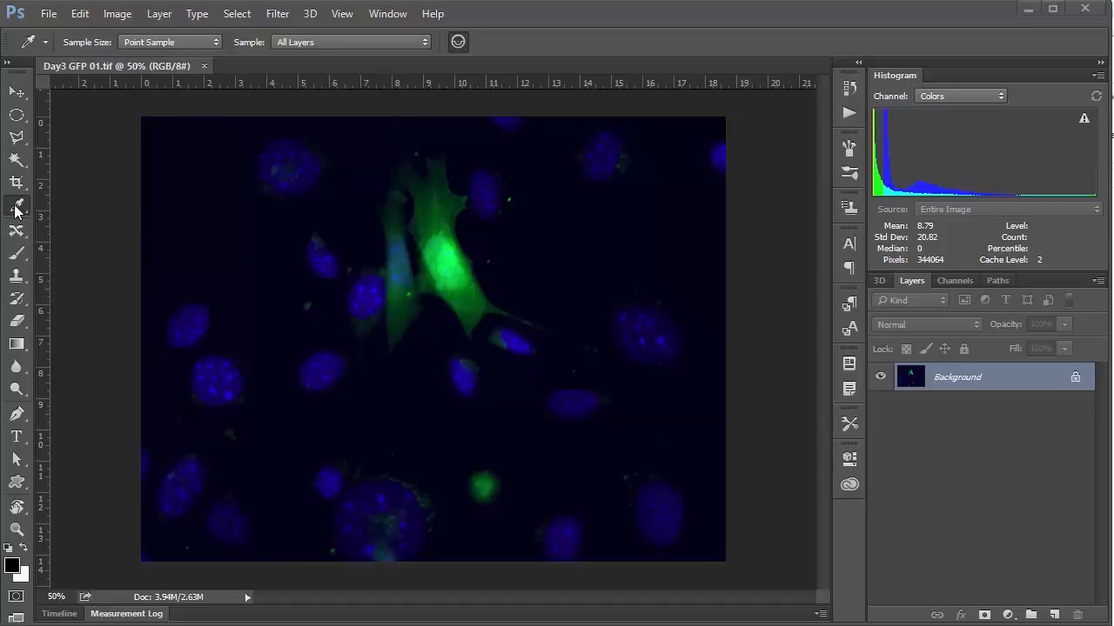
- Count seven blue nuclei with the Count Tool and show the Measurement Log panel menu
left_click(16, 208)
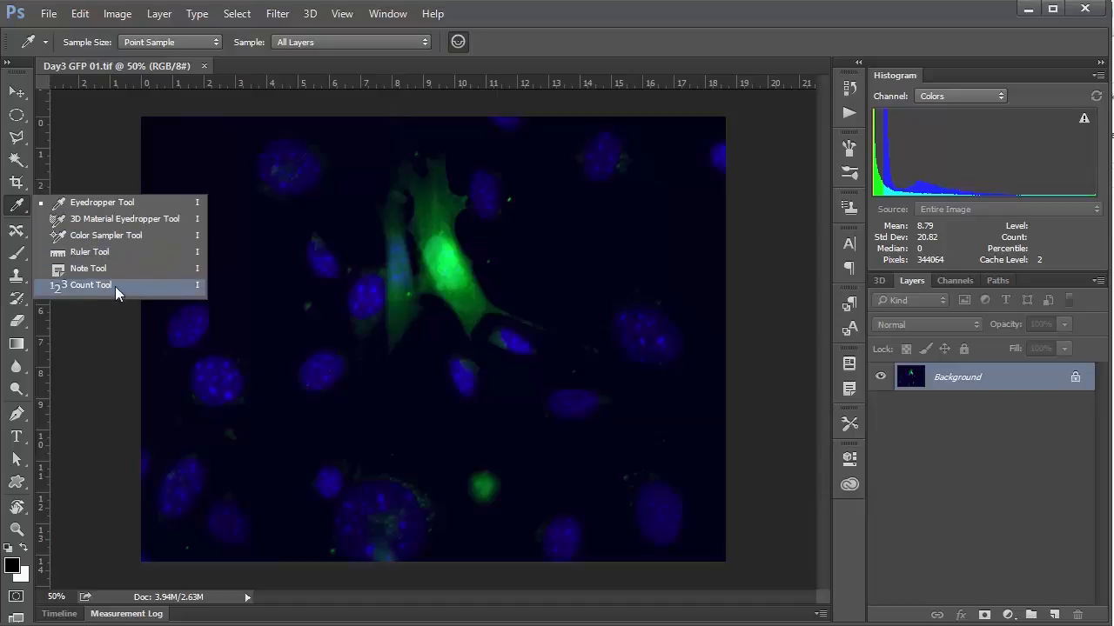
left_click(90, 284)
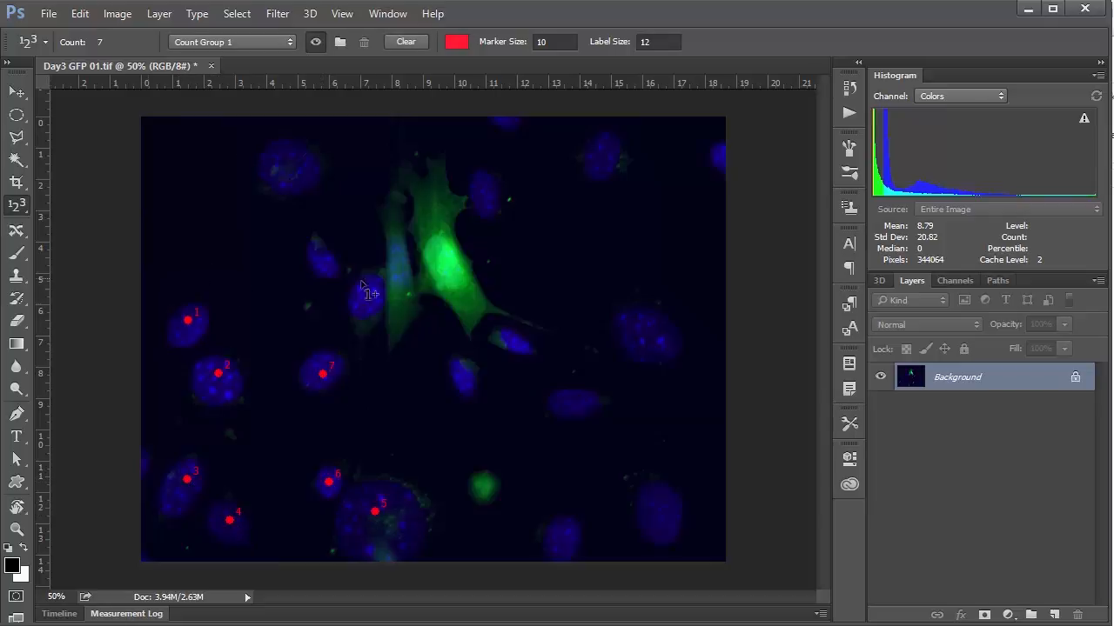
mouse_move(446, 424)
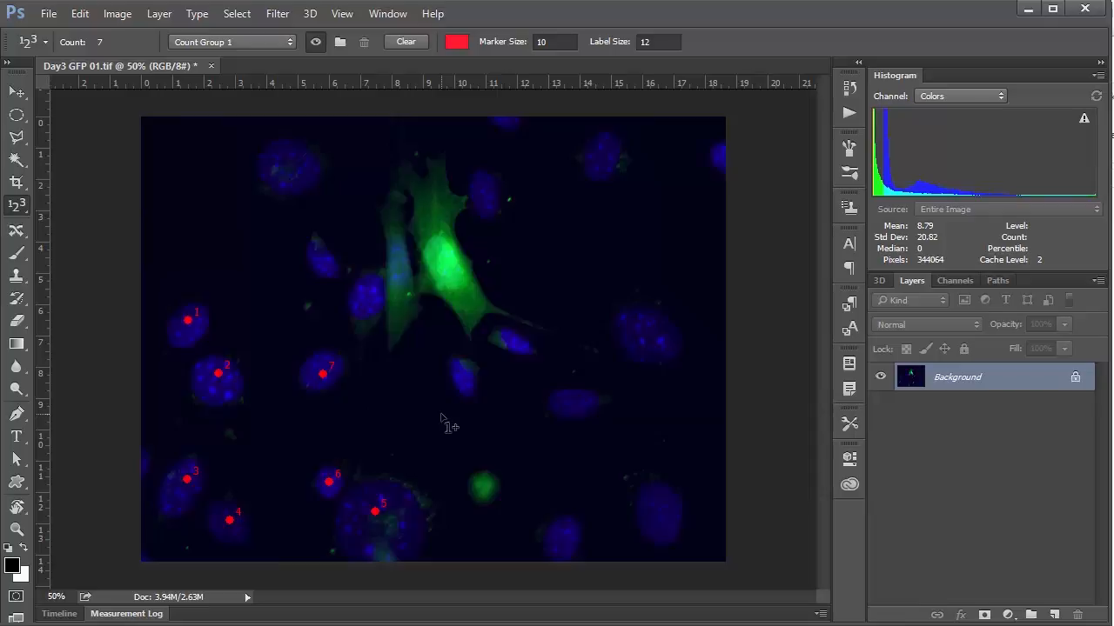
left_click(388, 13)
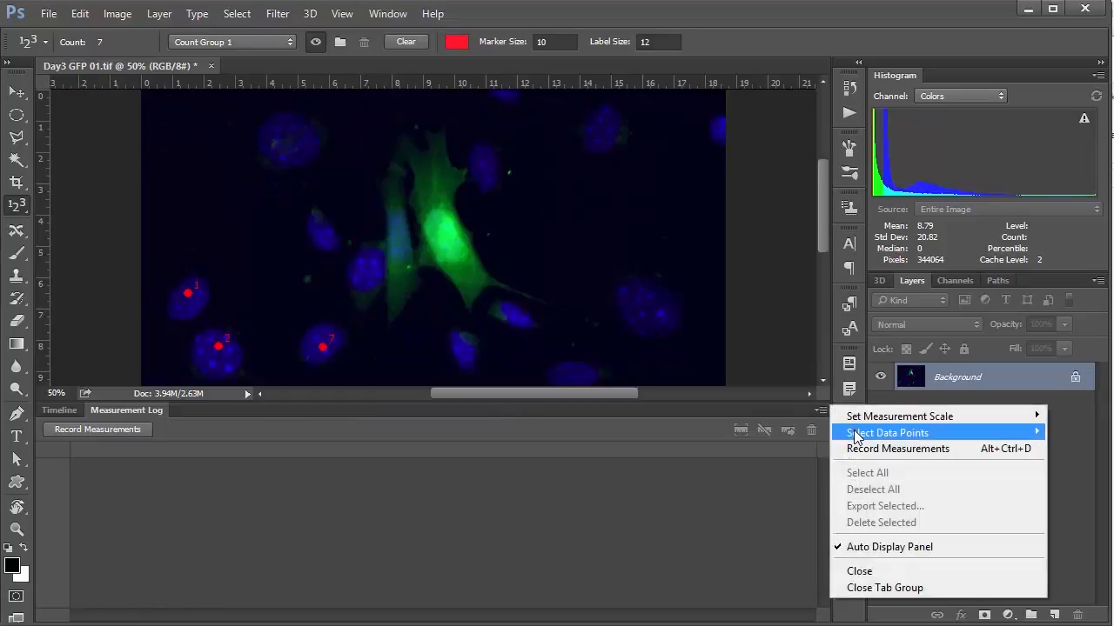
- Record the count of 7 with Label and Count data points, then start a new count group
left_click(888, 432)
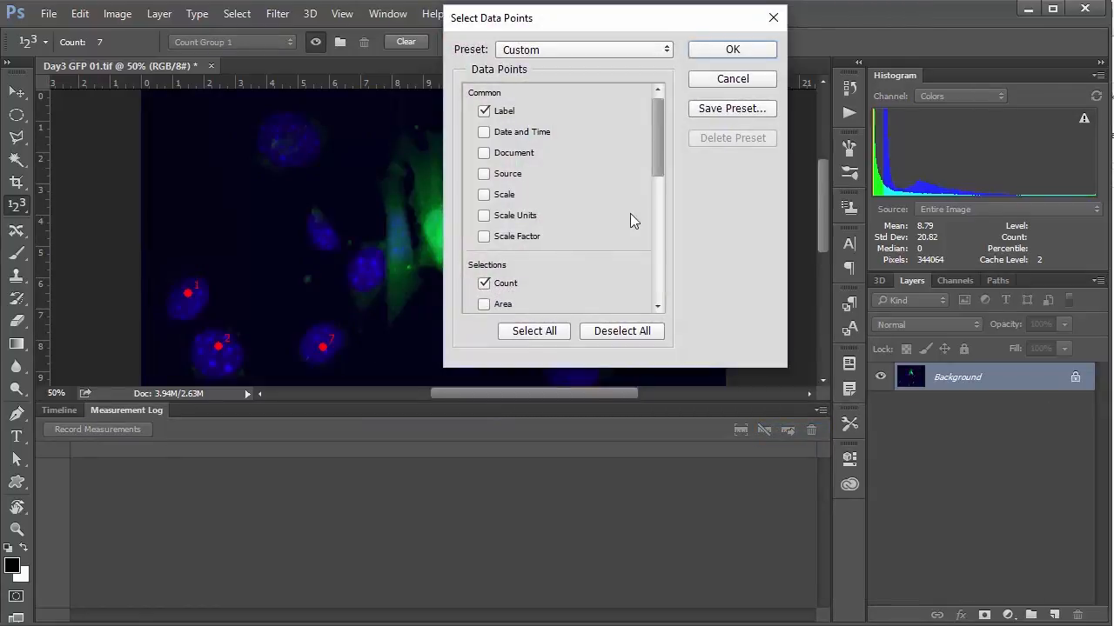
left_click(732, 48)
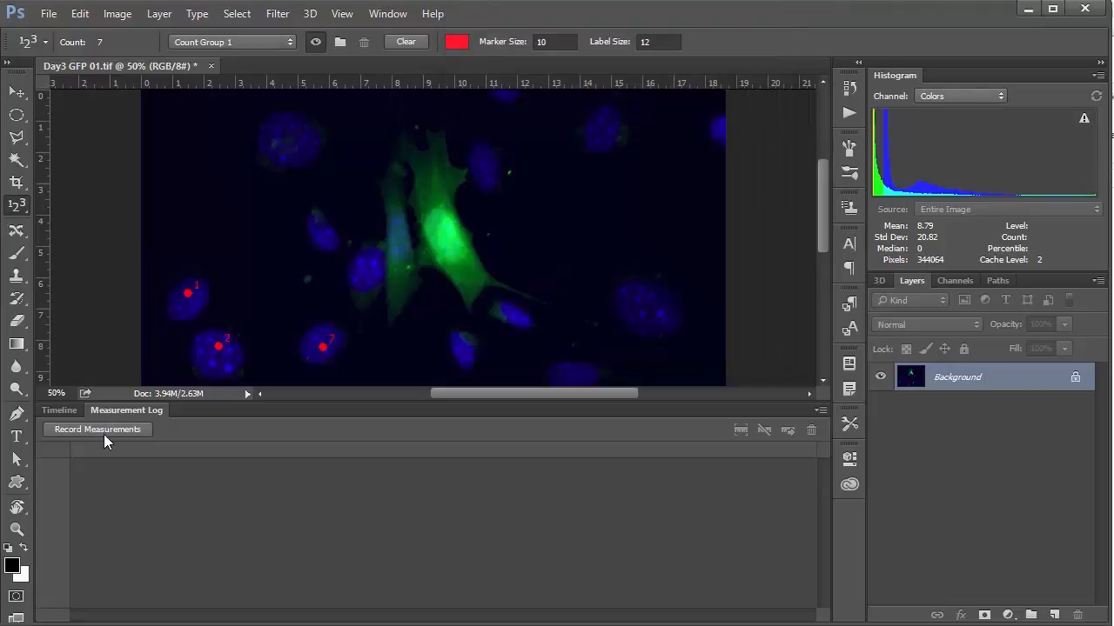
left_click(97, 429)
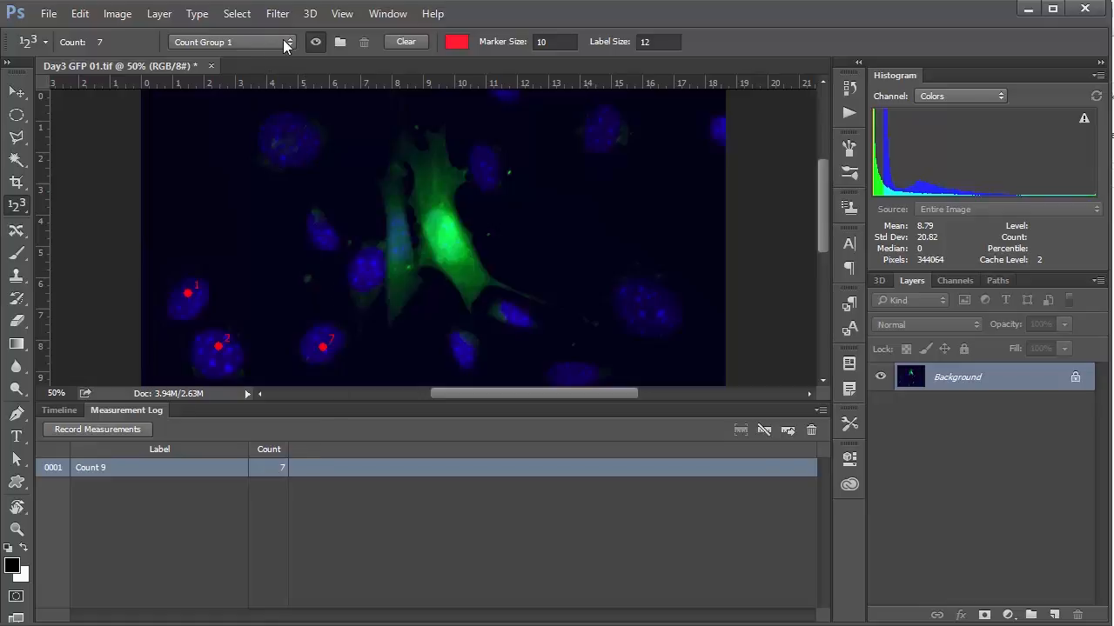
left_click(405, 42)
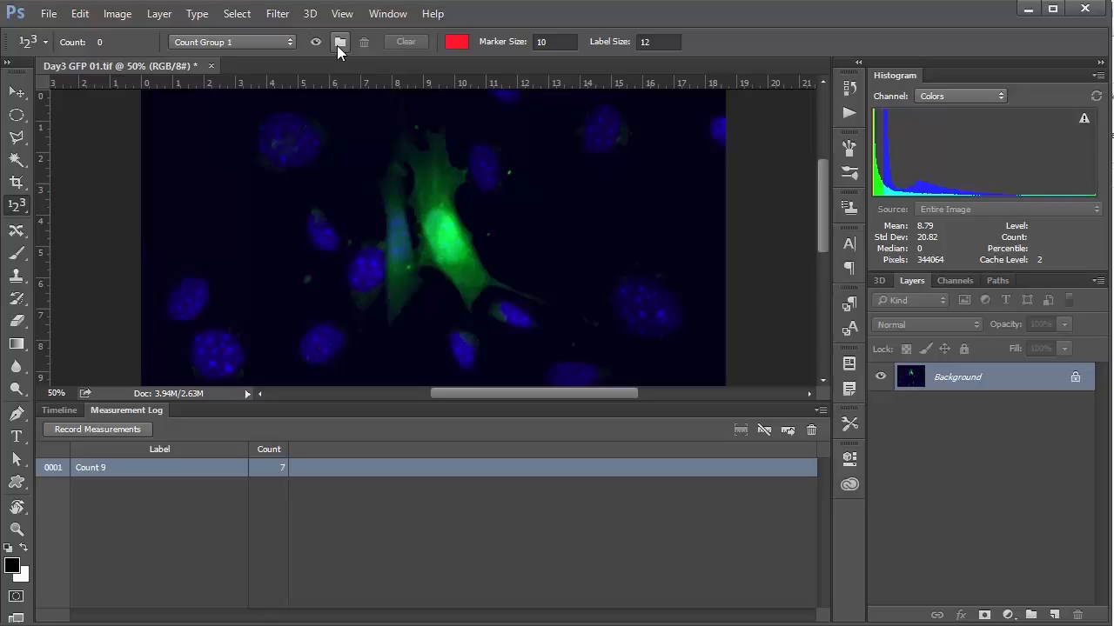
- Set Count Group 2's marker colour to cyan (00c0ff)
left_click(339, 42)
type("00c0ff")
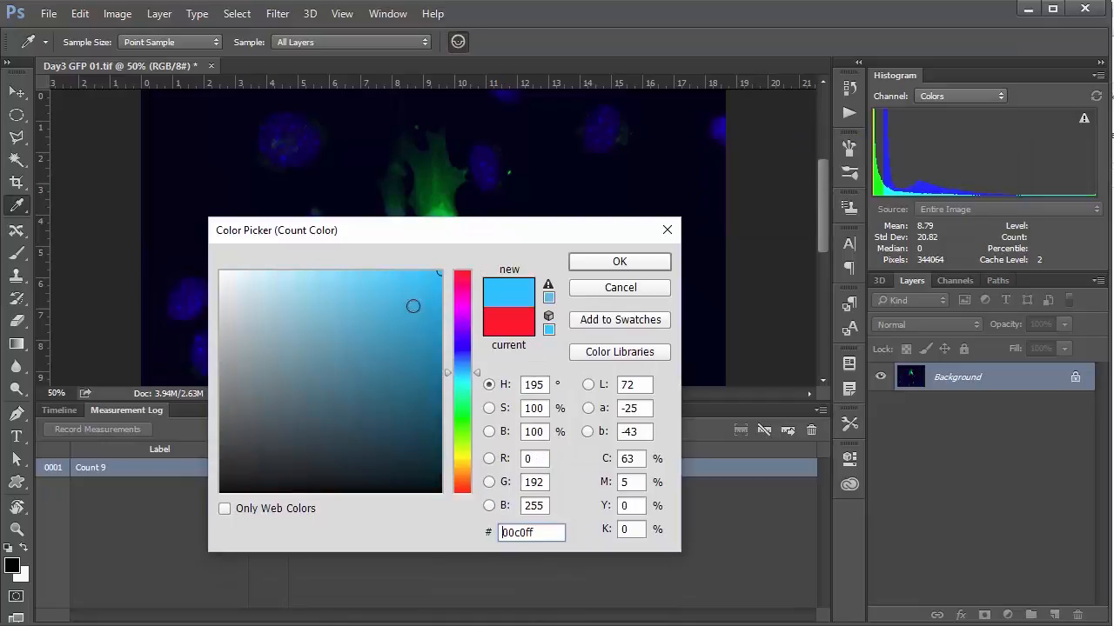
left_click(620, 261)
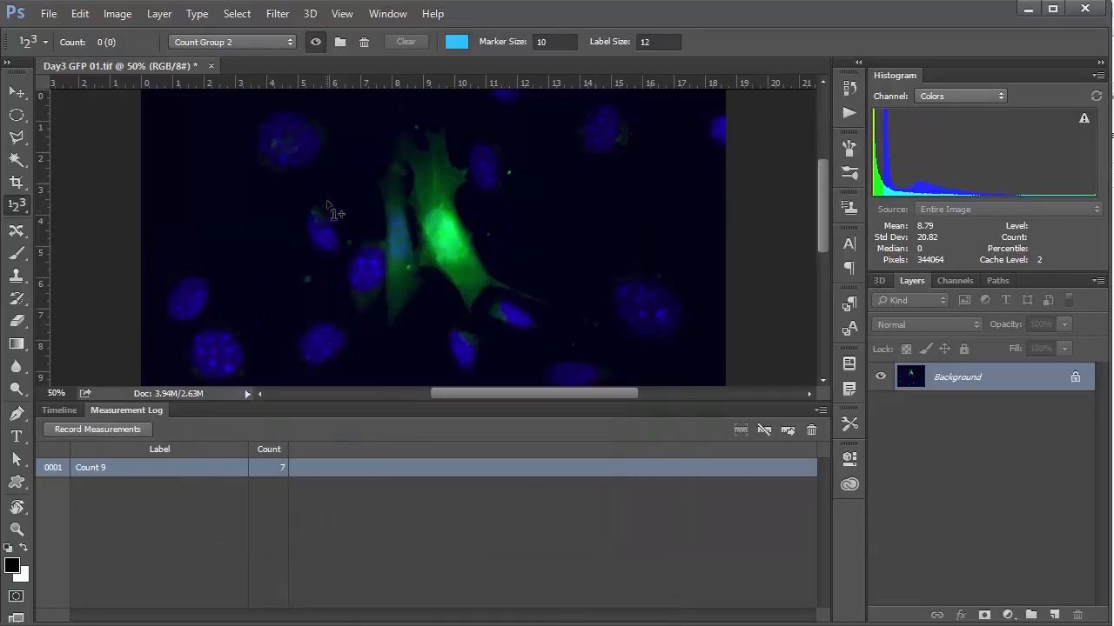
- Mark four green cells with cyan count markers and record counts 4 and 11 in the log
left_click(448, 242)
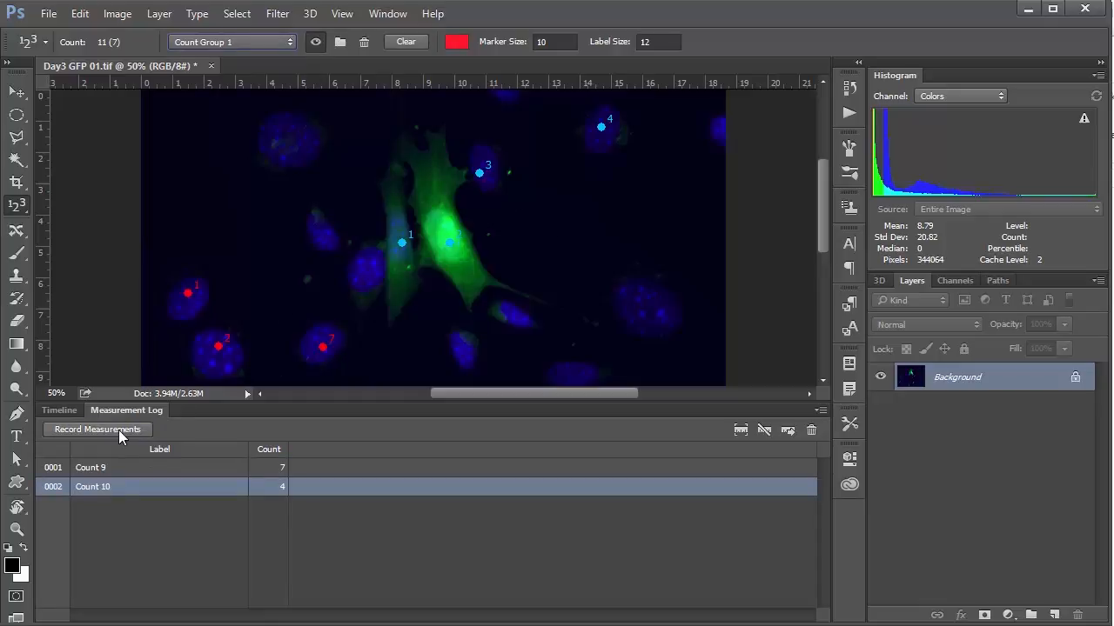
left_click(98, 429)
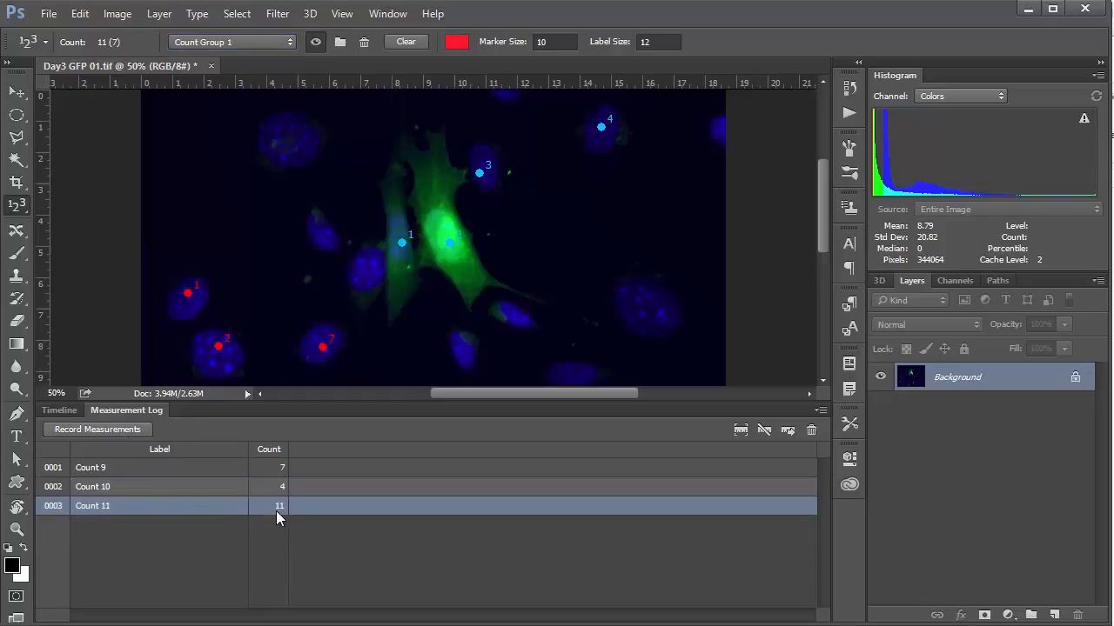